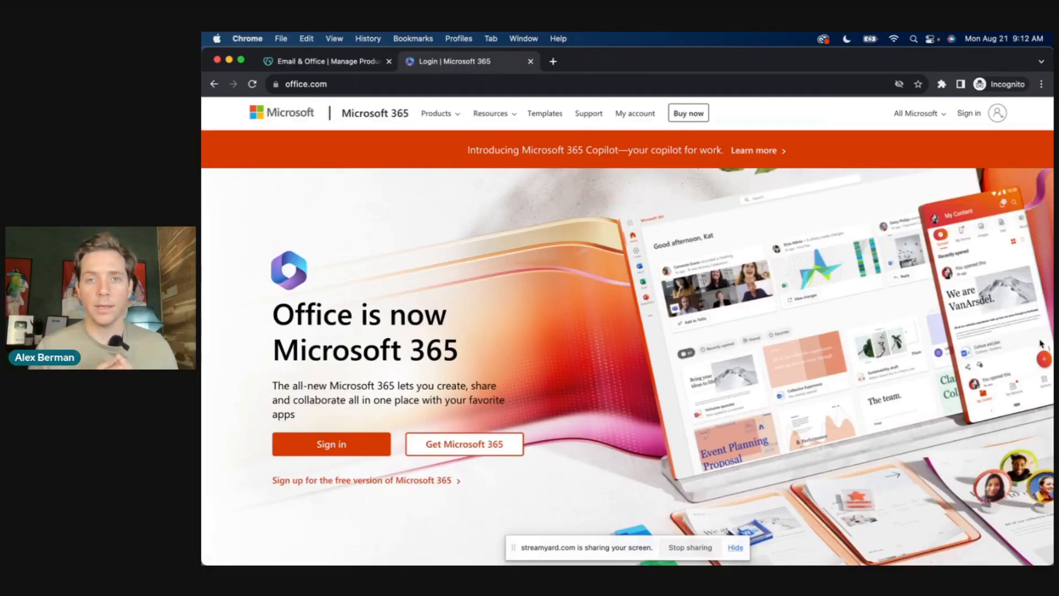
{"action": "mouse_move", "coordinate": [835, 311]}
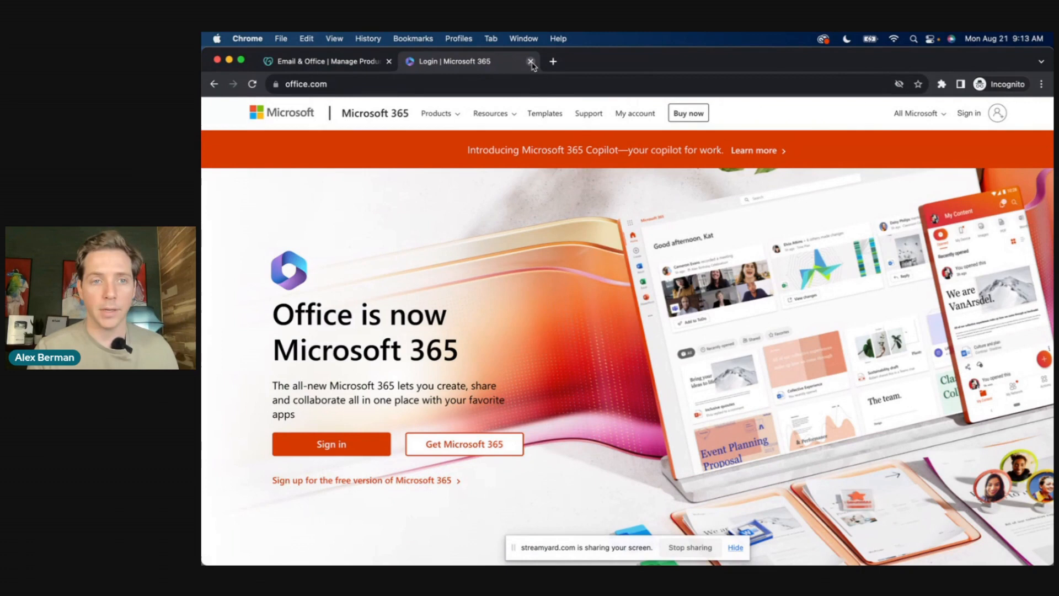
Step: Close the office.com tab, add 12-month, one-user Microsoft 365 Email Essentials, and view the cart
{"action": "left_click", "coordinate": [530, 61]}
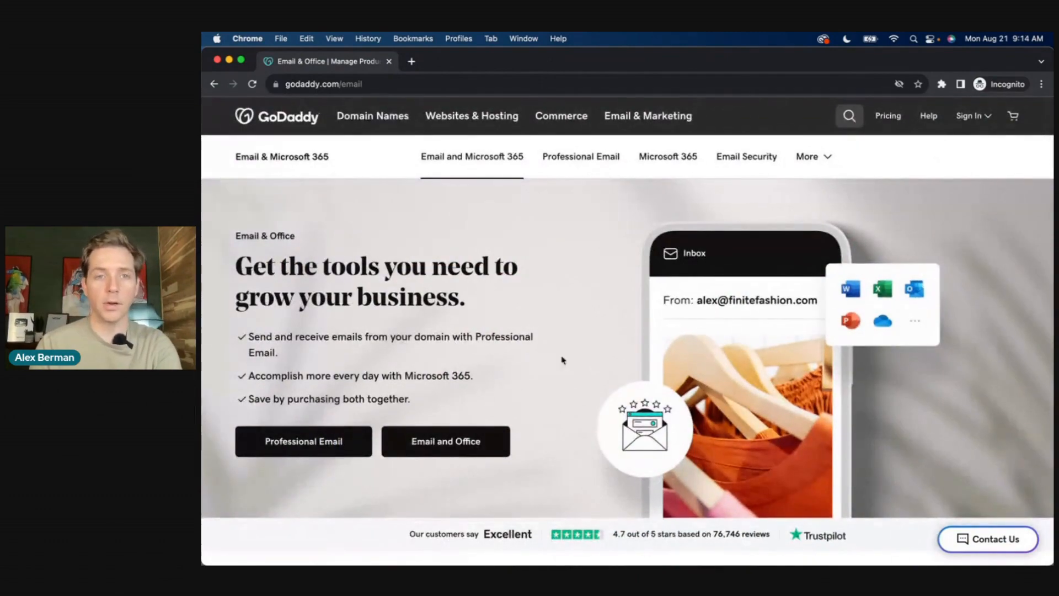
{"action": "scroll", "scroll_direction": "down", "scroll_amount": 3}
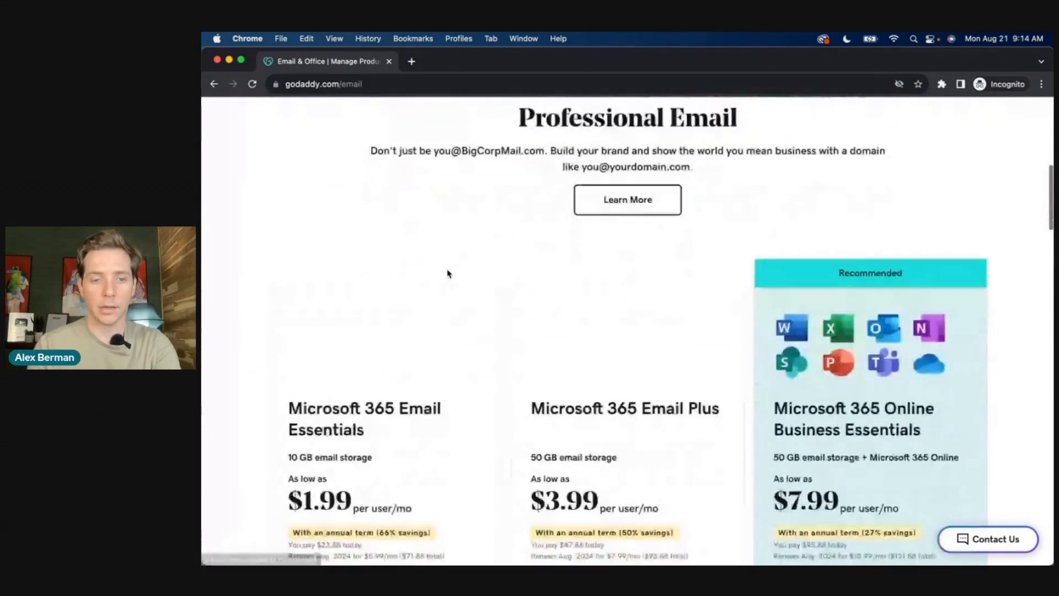
{"action": "scroll", "scroll_direction": "down", "scroll_amount": 3}
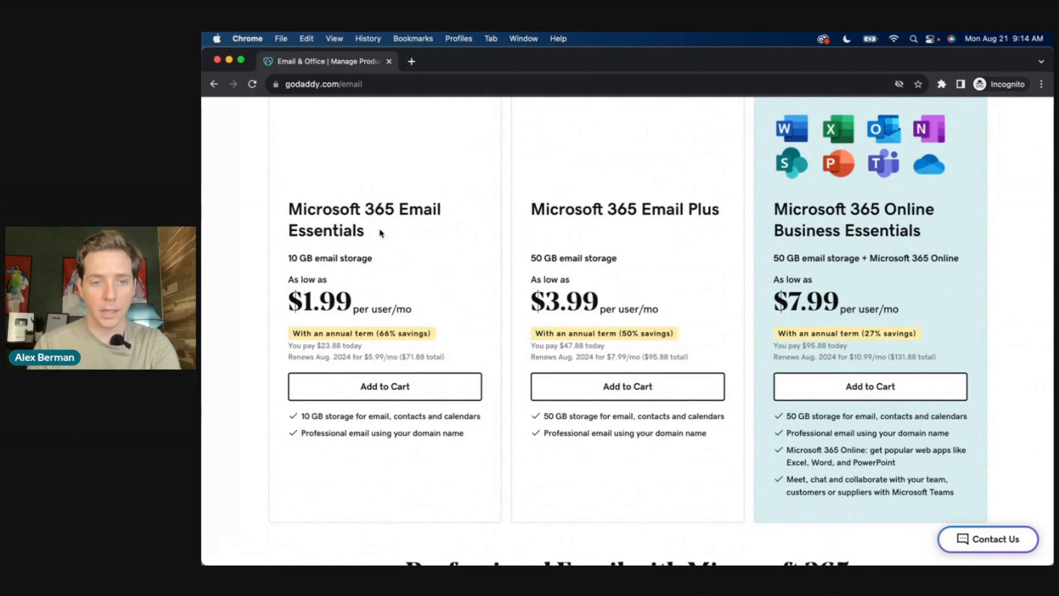
{"action": "left_click", "coordinate": [384, 385]}
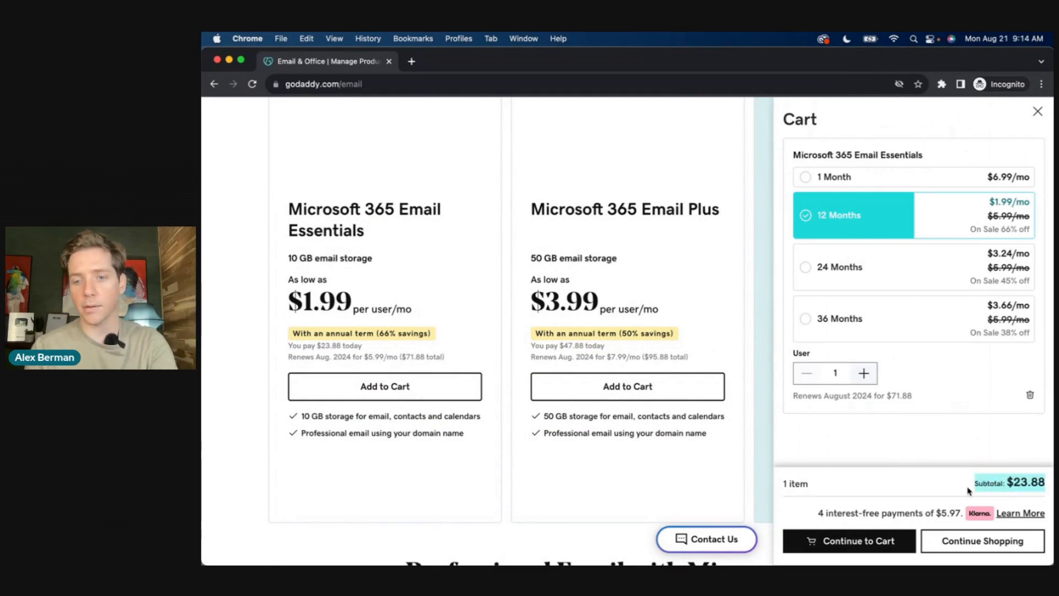
{"action": "left_click", "coordinate": [863, 373]}
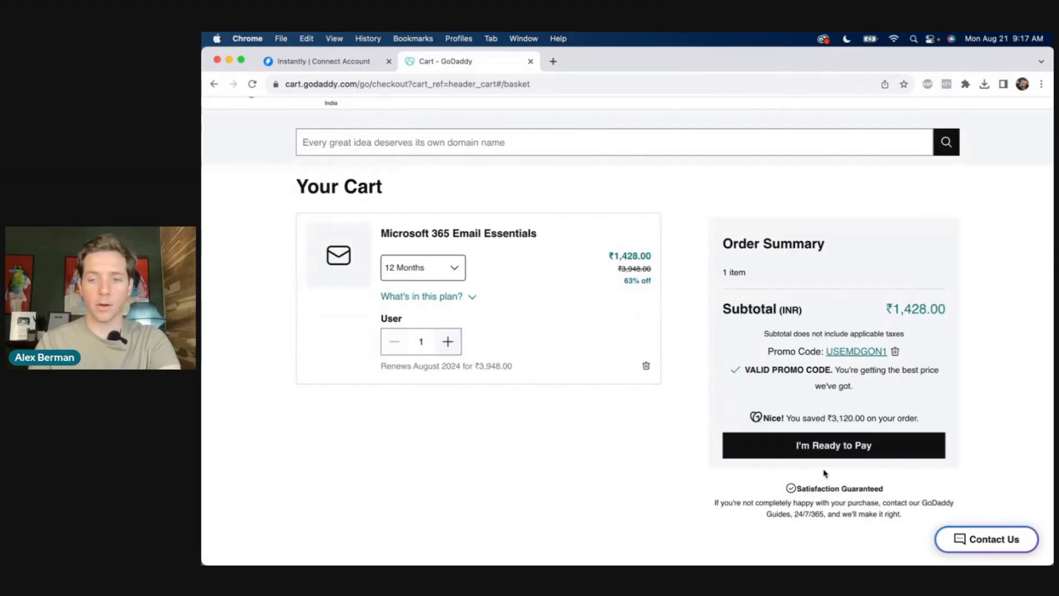
Step: Proceed to payment, sign in to GoDaddy, and go to Email & Office from My Account
{"action": "left_click", "coordinate": [833, 444]}
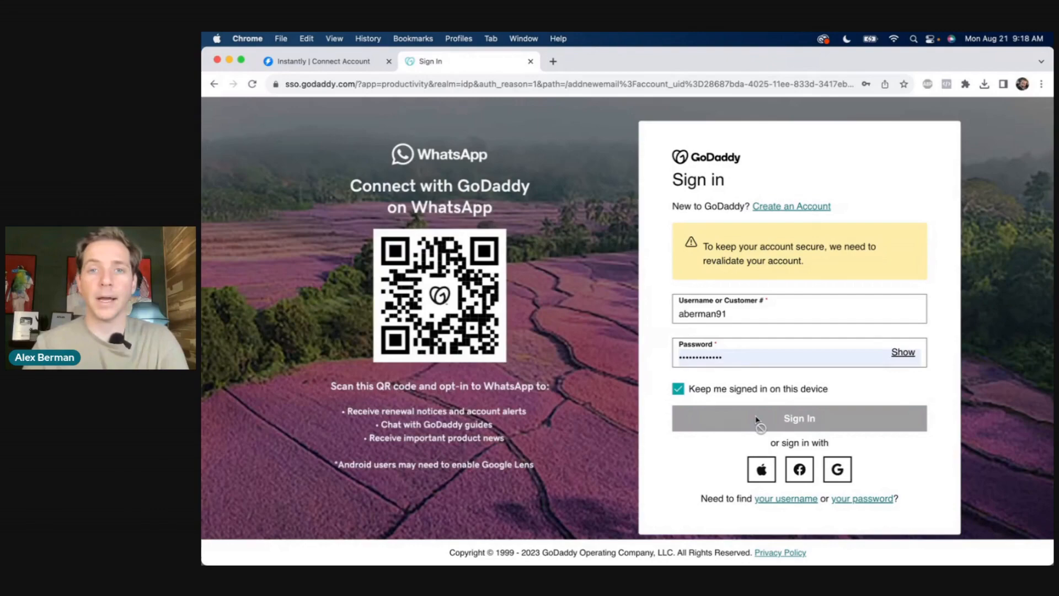
{"action": "left_click", "coordinate": [798, 417]}
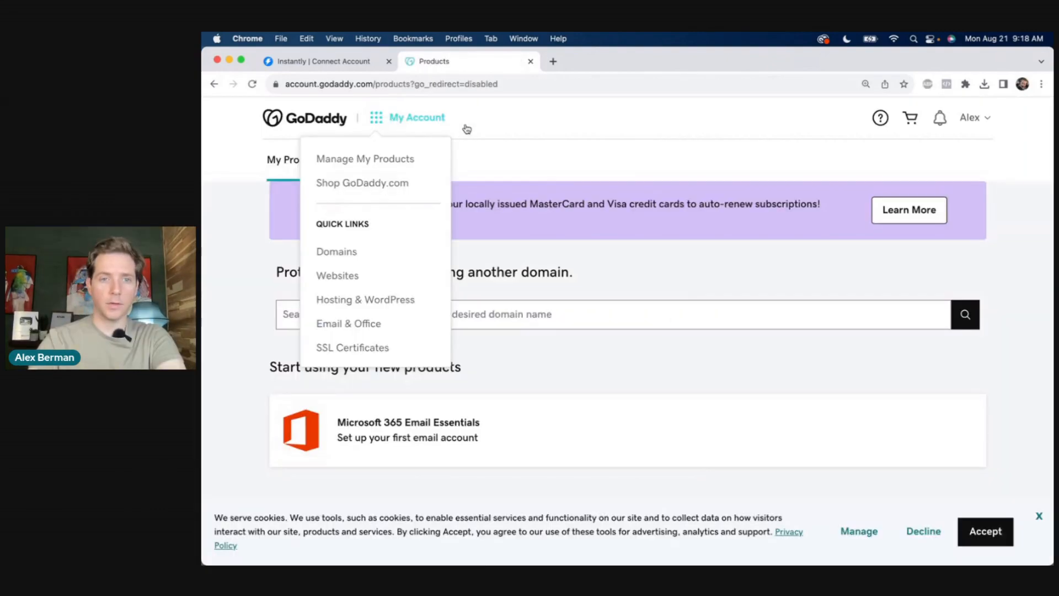
{"action": "left_click", "coordinate": [349, 322]}
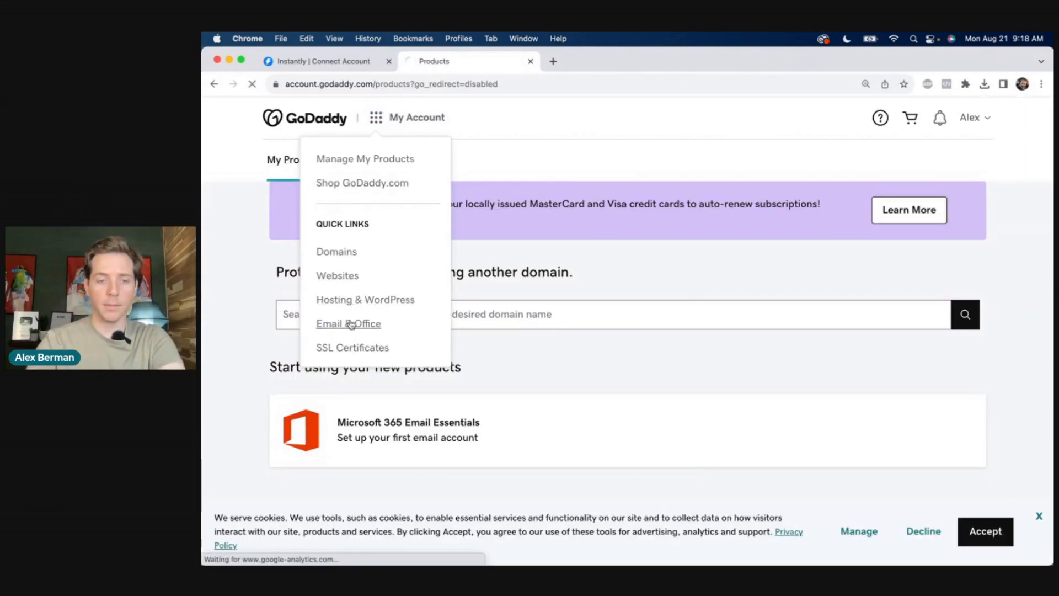
{"action": "left_click", "coordinate": [348, 324]}
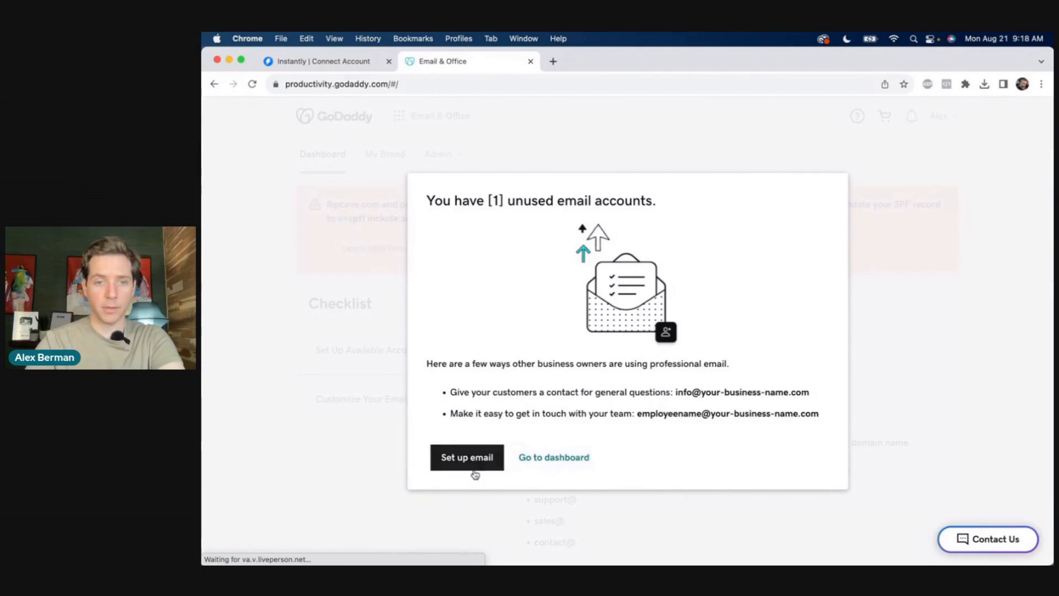
Step: Start Set up email for the unused account and browse the domain choices
{"action": "left_click", "coordinate": [466, 457]}
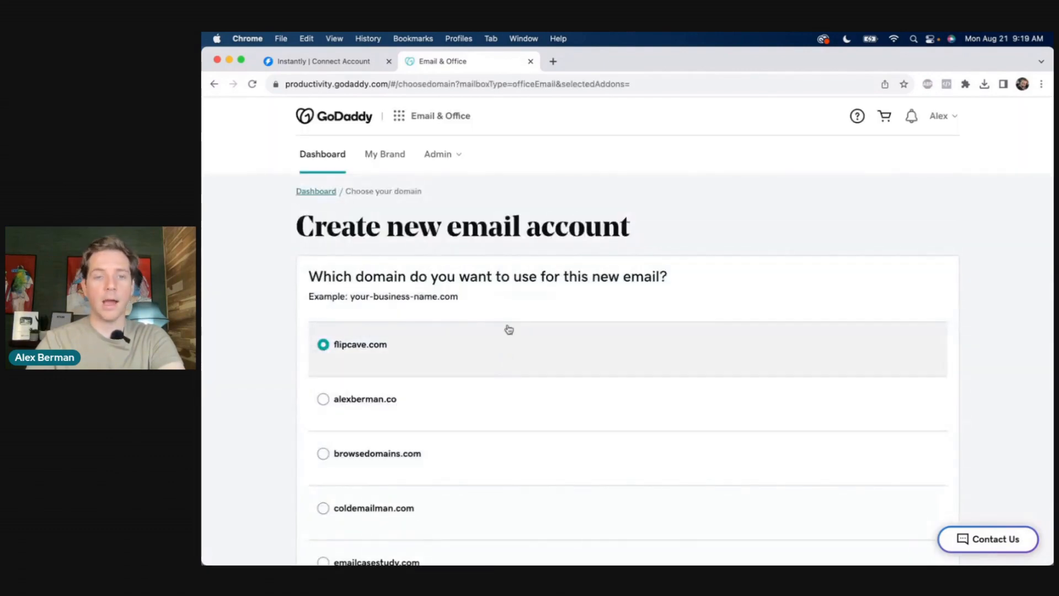
{"action": "scroll", "scroll_direction": "down", "scroll_amount": 3}
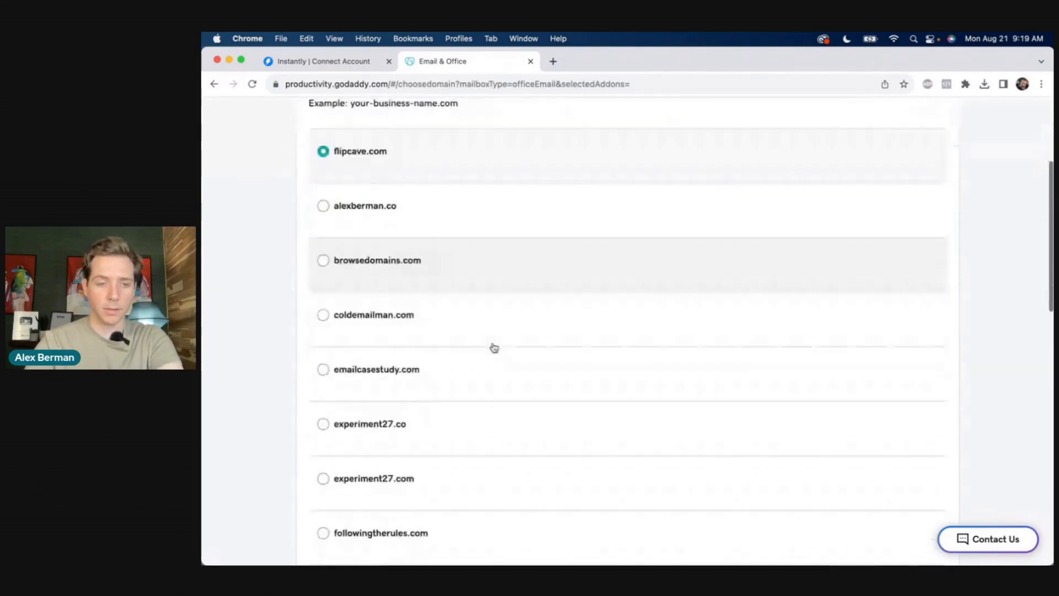
{"action": "scroll", "scroll_direction": "down", "scroll_amount": 3}
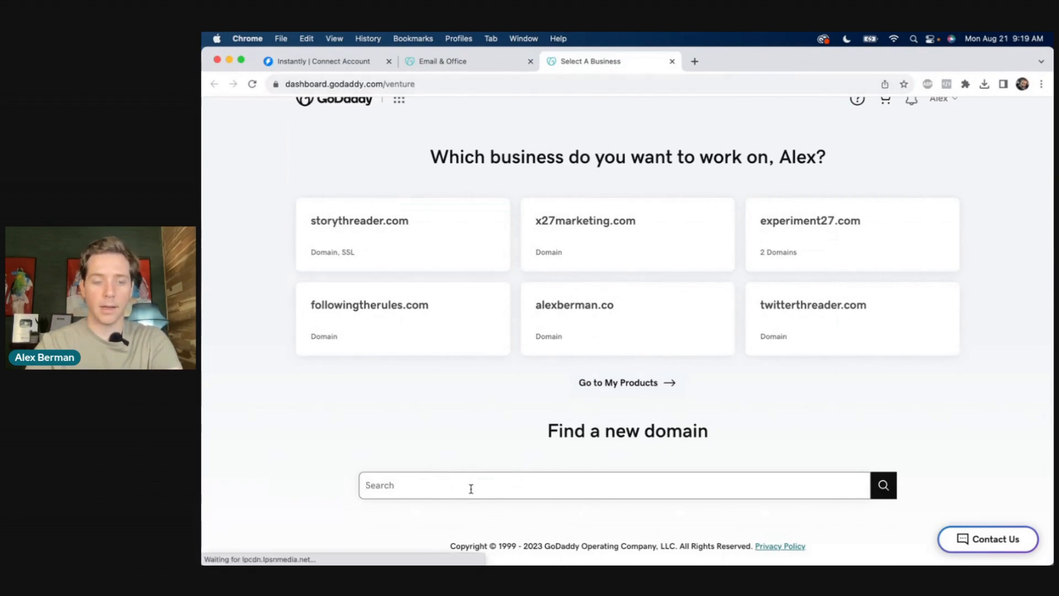
Step: Search for flipcaveapp.com availability, then return to email setup and pick twirp.ai
{"action": "type", "text": "fli"}
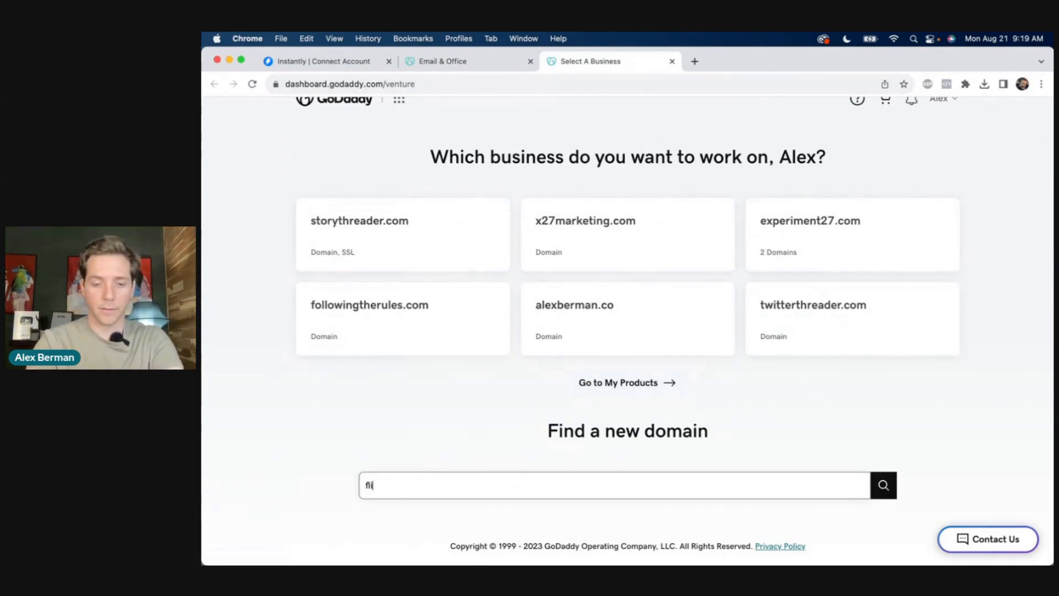
{"action": "type", "text": "flipcaveapp.co"}
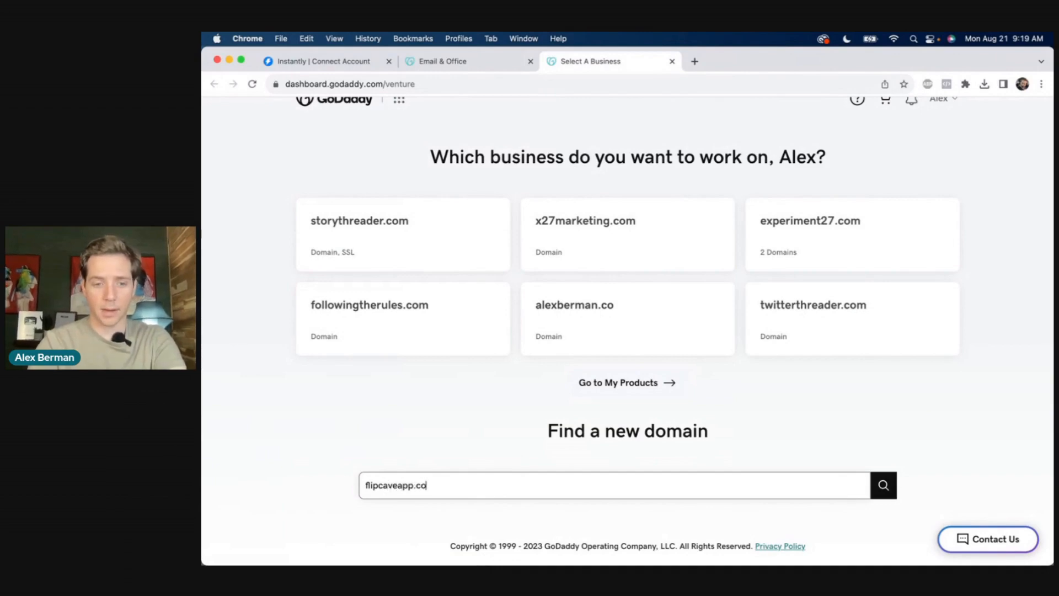
{"action": "left_click", "coordinate": [883, 485]}
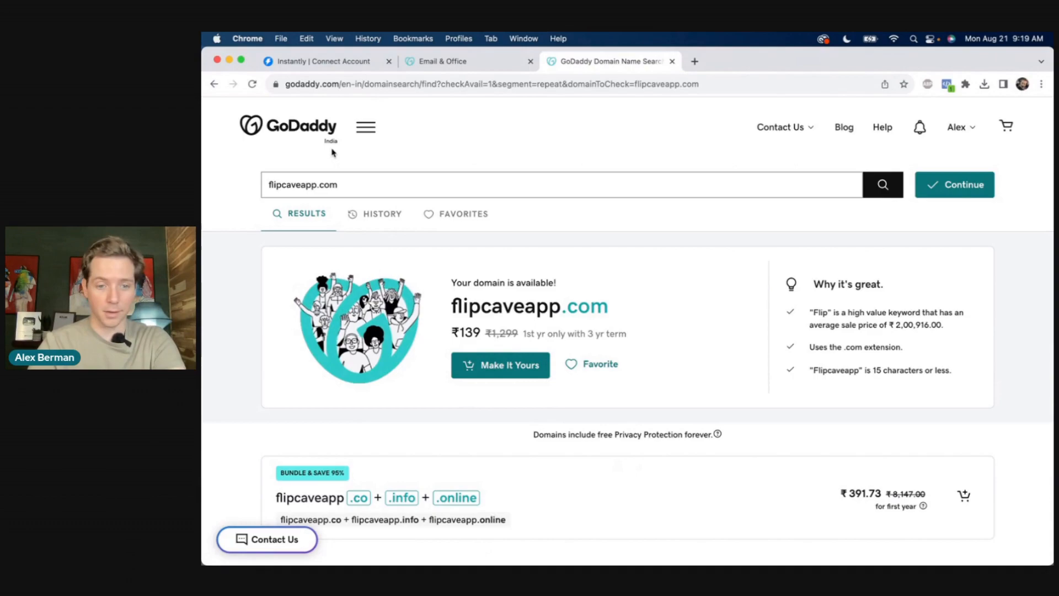
{"action": "scroll", "scroll_direction": "down", "scroll_amount": 3}
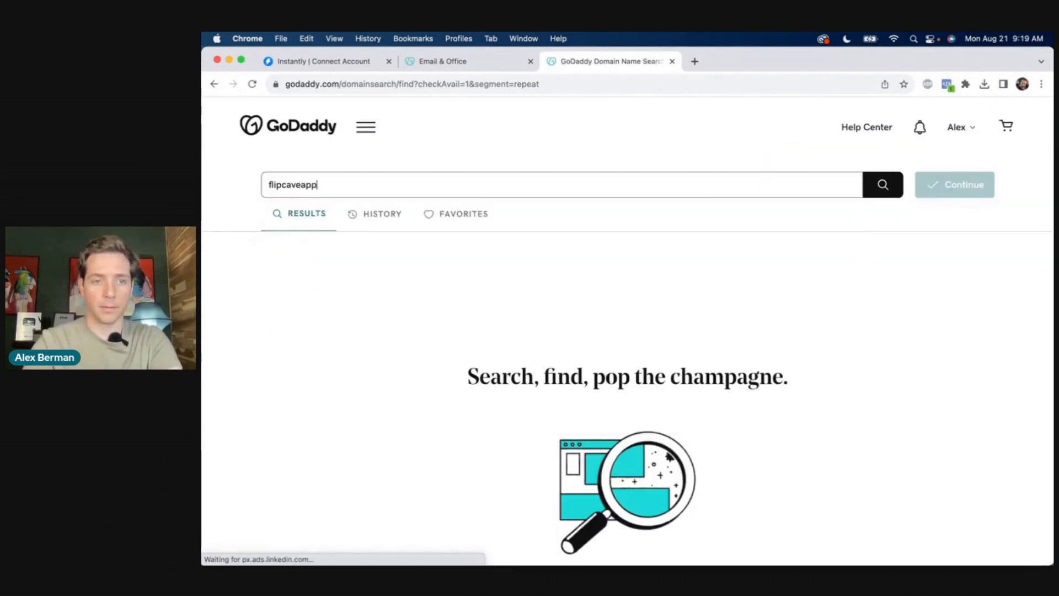
{"action": "left_click", "coordinate": [882, 184]}
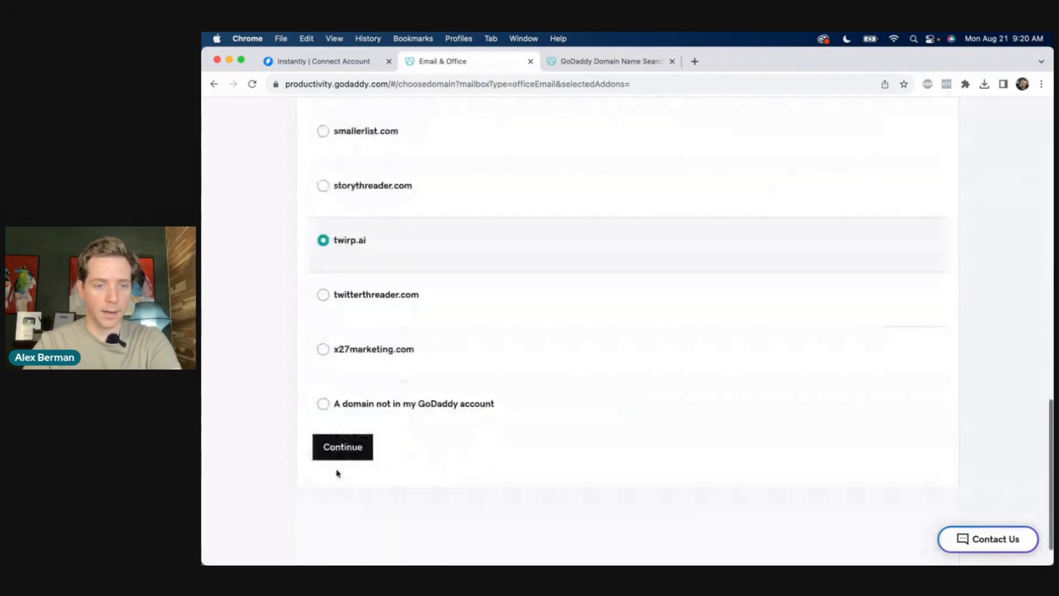
{"action": "left_click", "coordinate": [342, 446]}
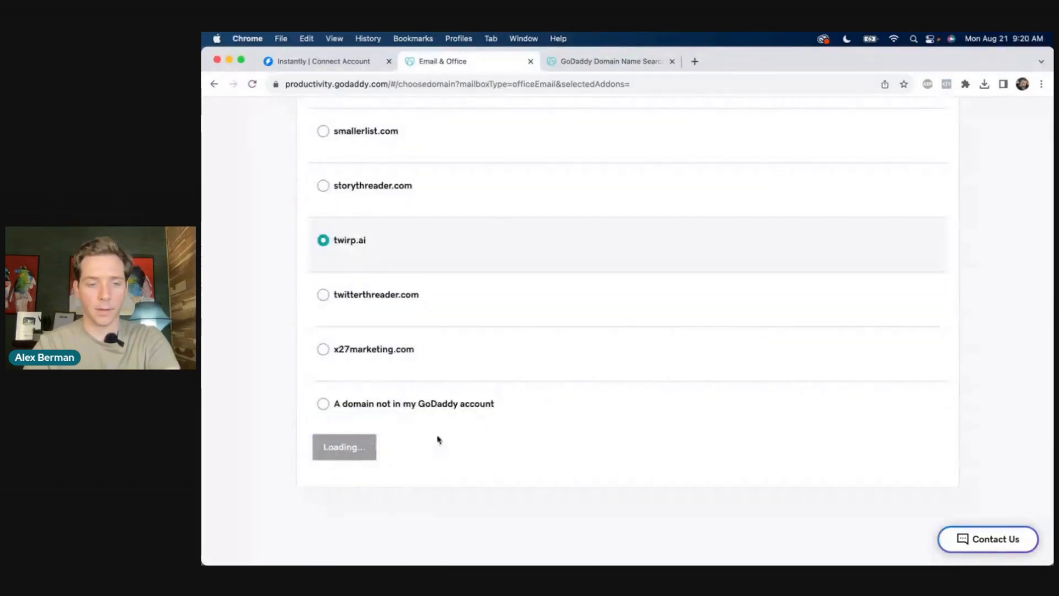
{"action": "left_click", "coordinate": [344, 447]}
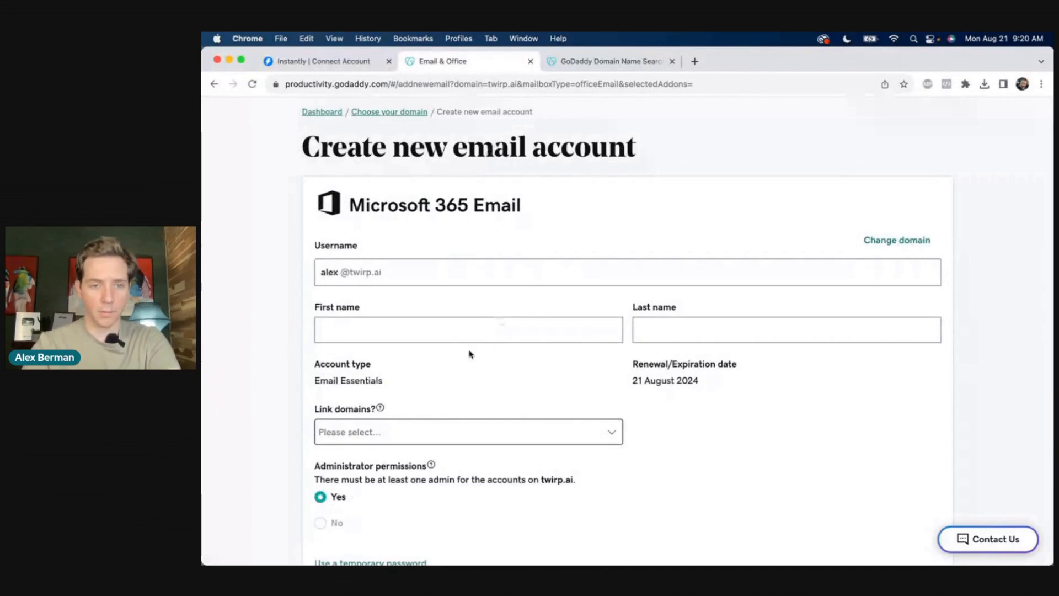
{"action": "type", "text": "berman"}
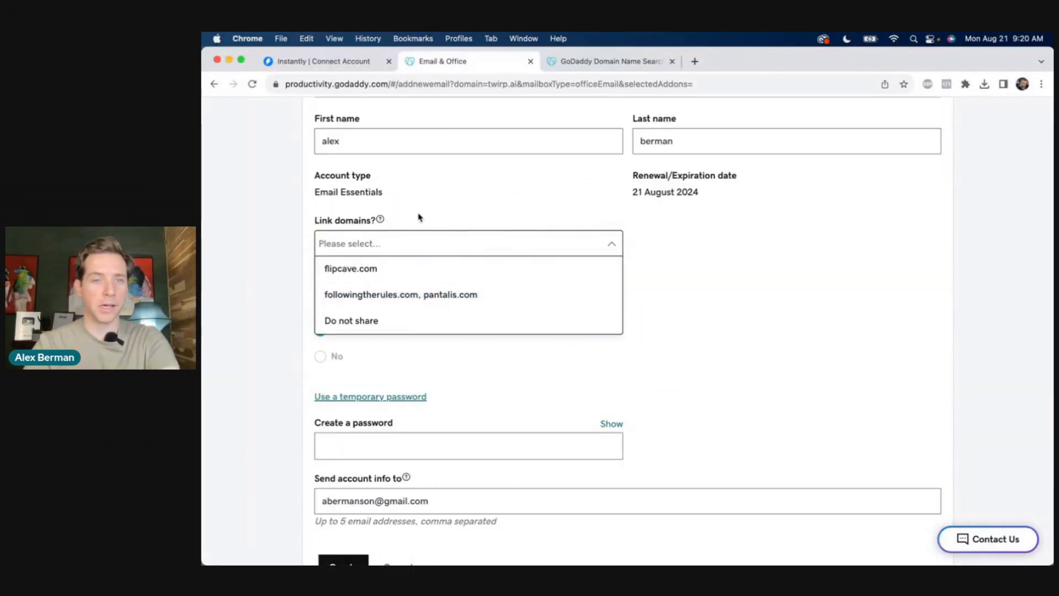
{"action": "left_click", "coordinate": [352, 320]}
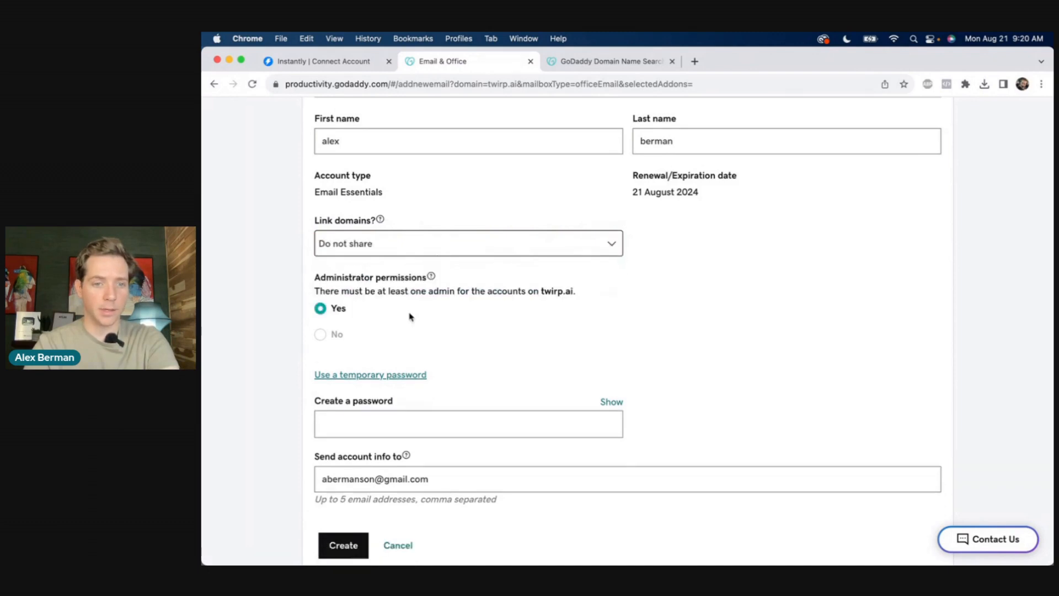
{"action": "scroll", "scroll_direction": "down", "scroll_amount": 3}
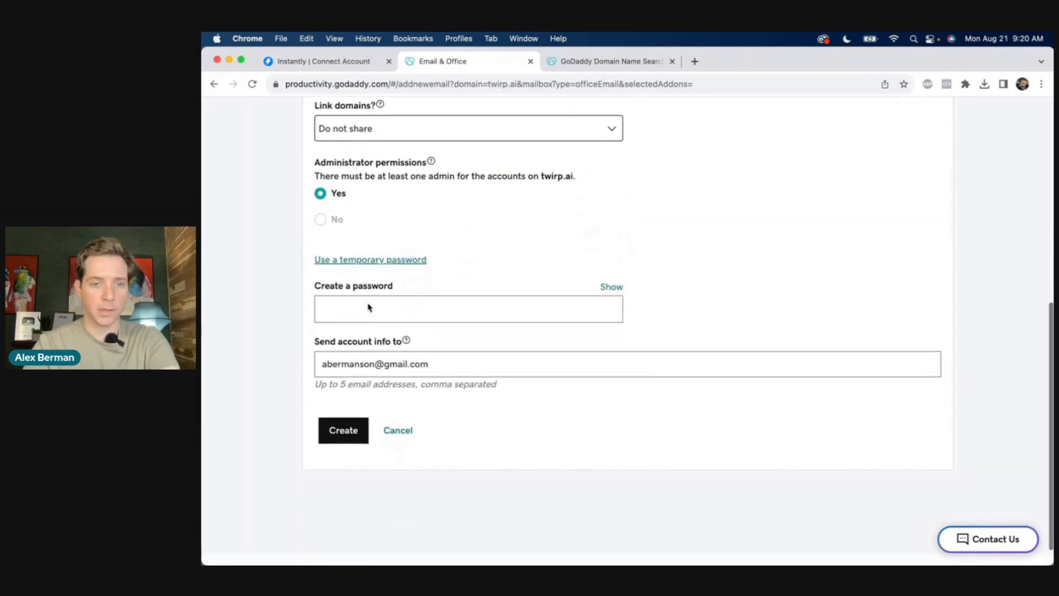
{"action": "left_click", "coordinate": [468, 309]}
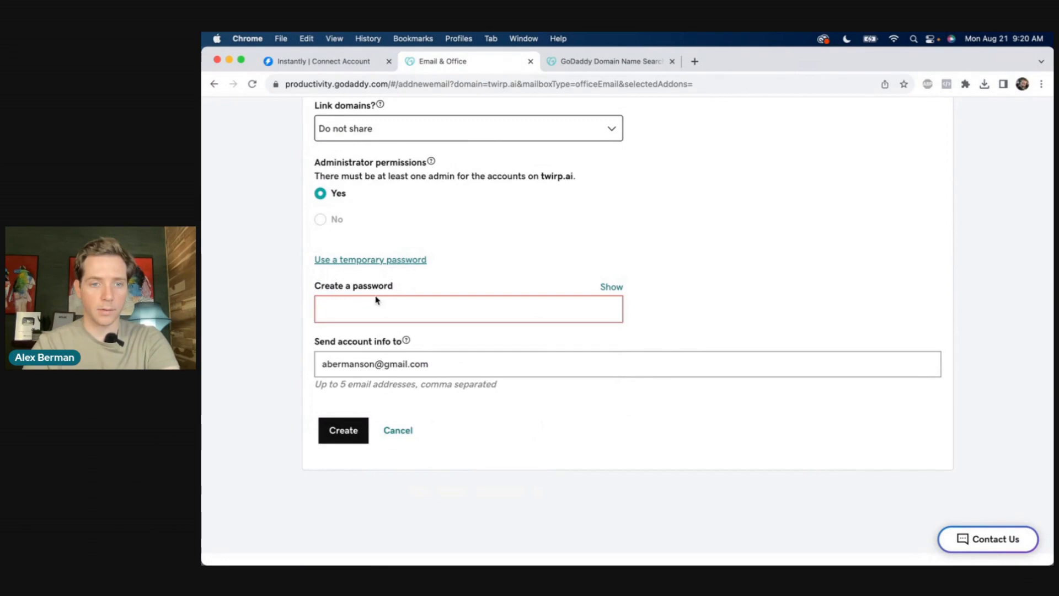
{"action": "left_click", "coordinate": [342, 430]}
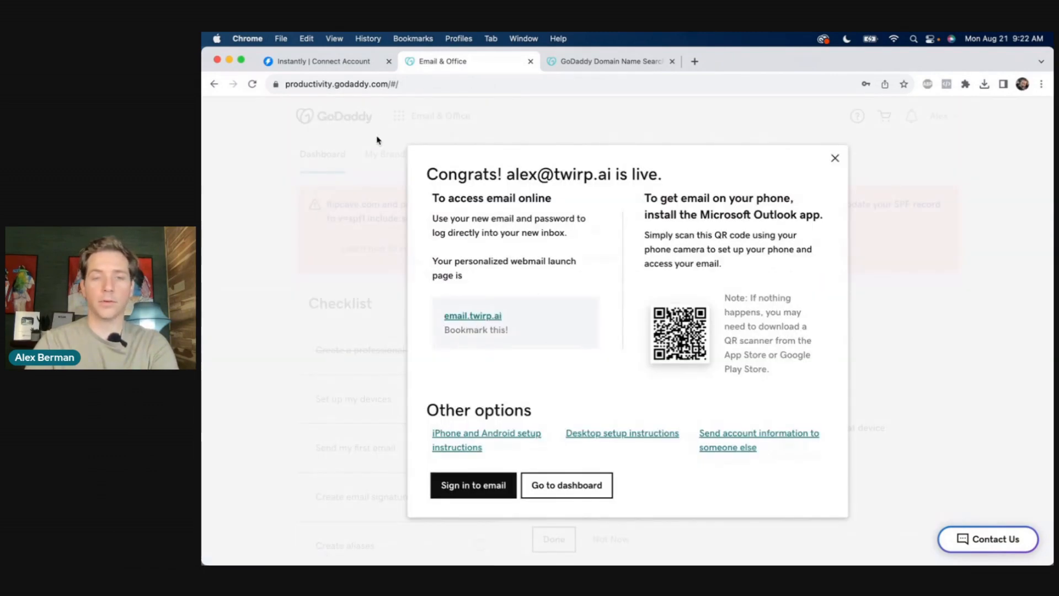
Step: Switch to the Instantly Connect Account browser tab
{"action": "left_click", "coordinate": [321, 61]}
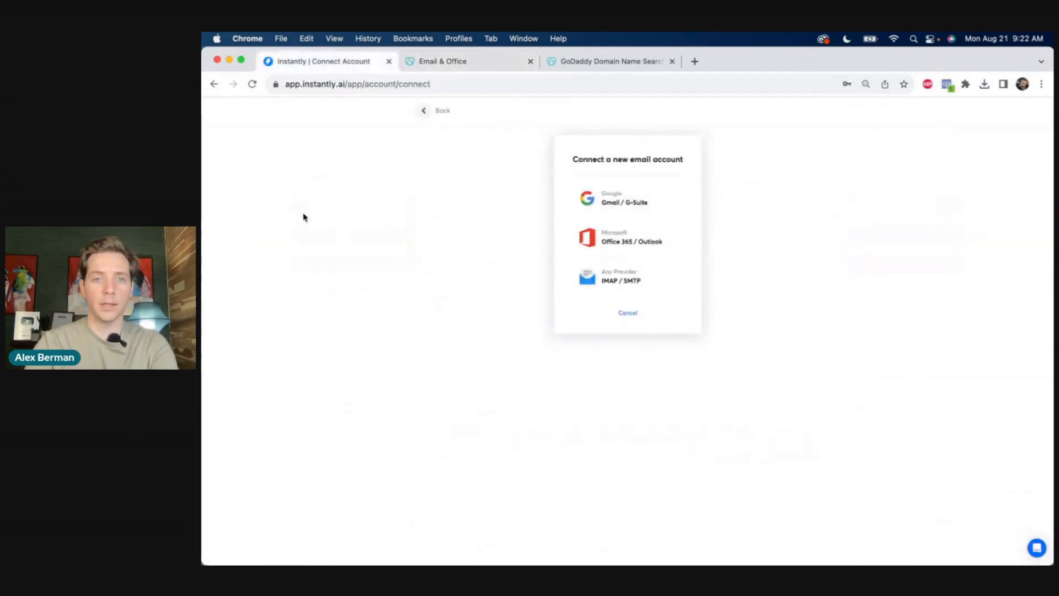
{"action": "mouse_move", "coordinate": [466, 252]}
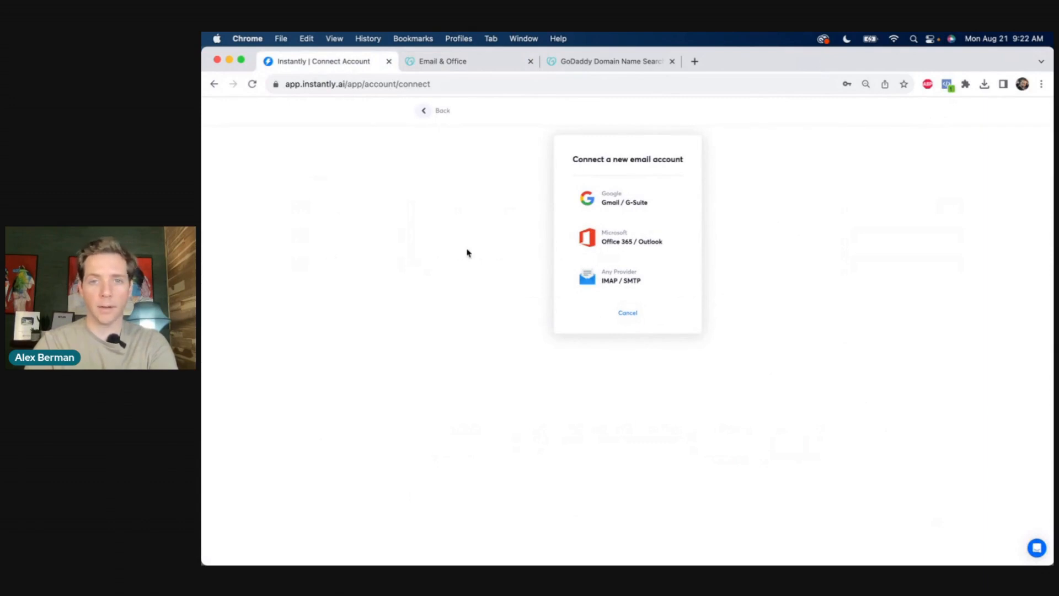
{"action": "mouse_move", "coordinate": [689, 190]}
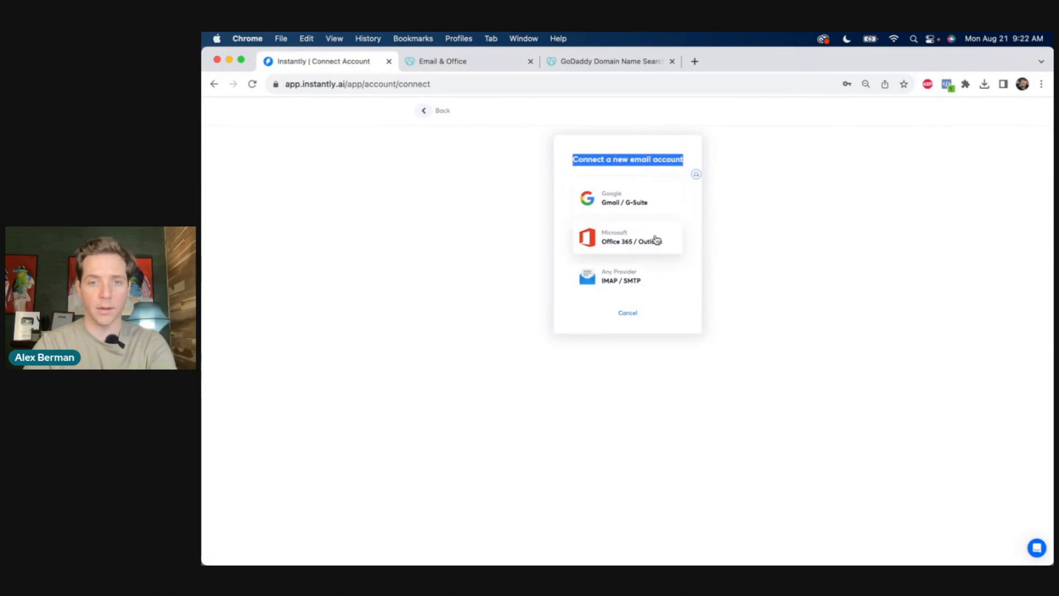
Step: Sign in as alex via Office 365 / Outlook and accept organization-wide consent
{"action": "left_click", "coordinate": [625, 237]}
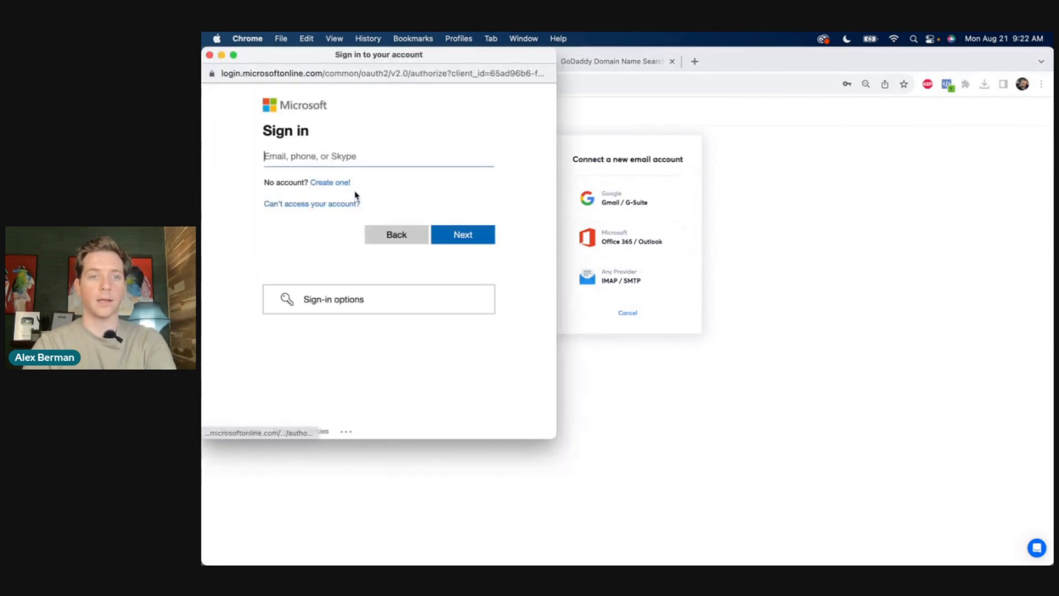
{"action": "type", "text": "alex"}
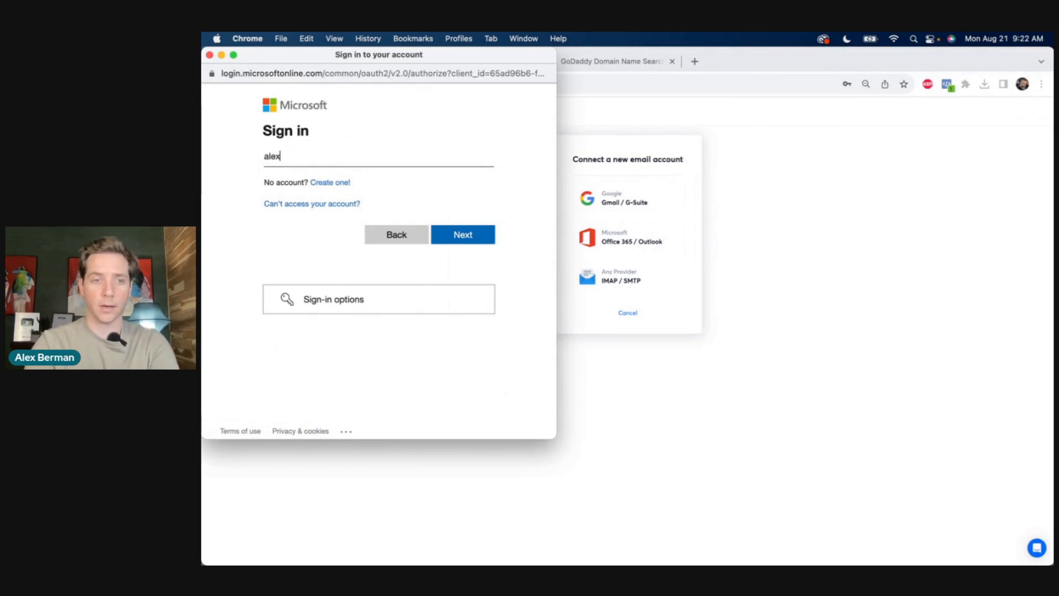
{"action": "left_click", "coordinate": [463, 235]}
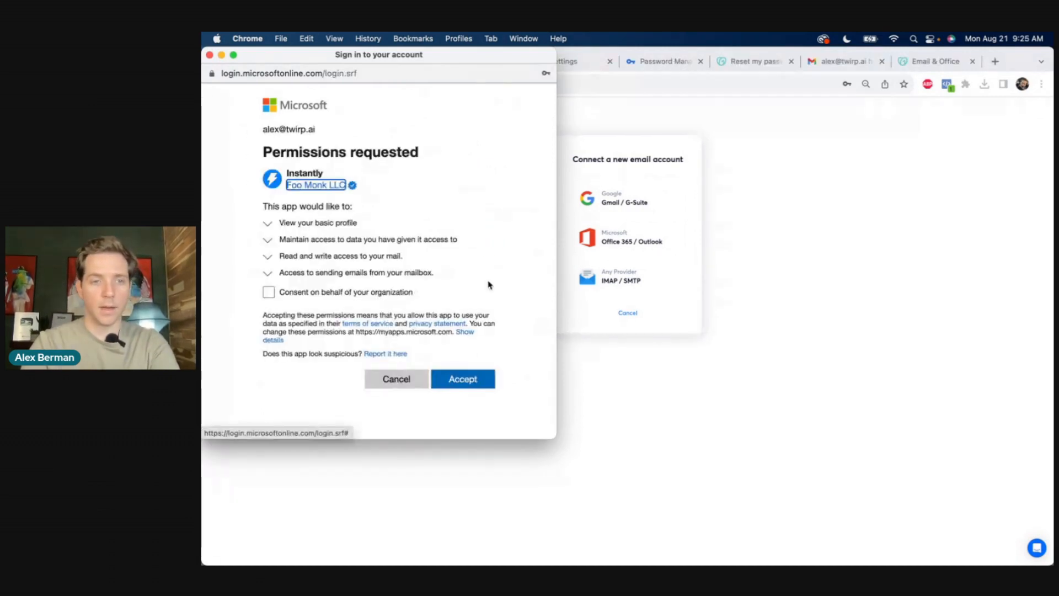
{"action": "left_click", "coordinate": [268, 291]}
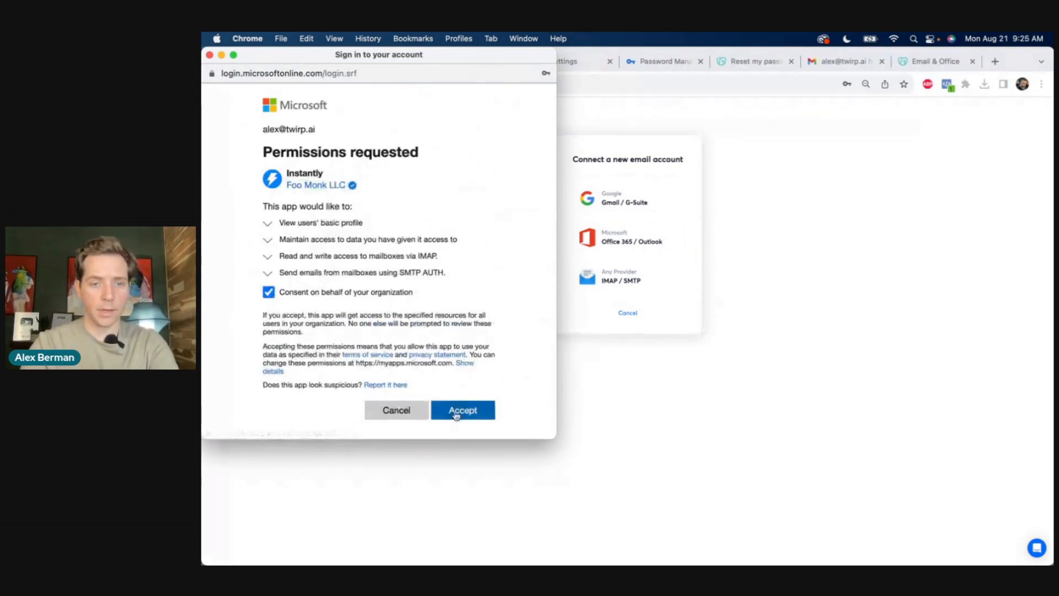
{"action": "left_click", "coordinate": [462, 410]}
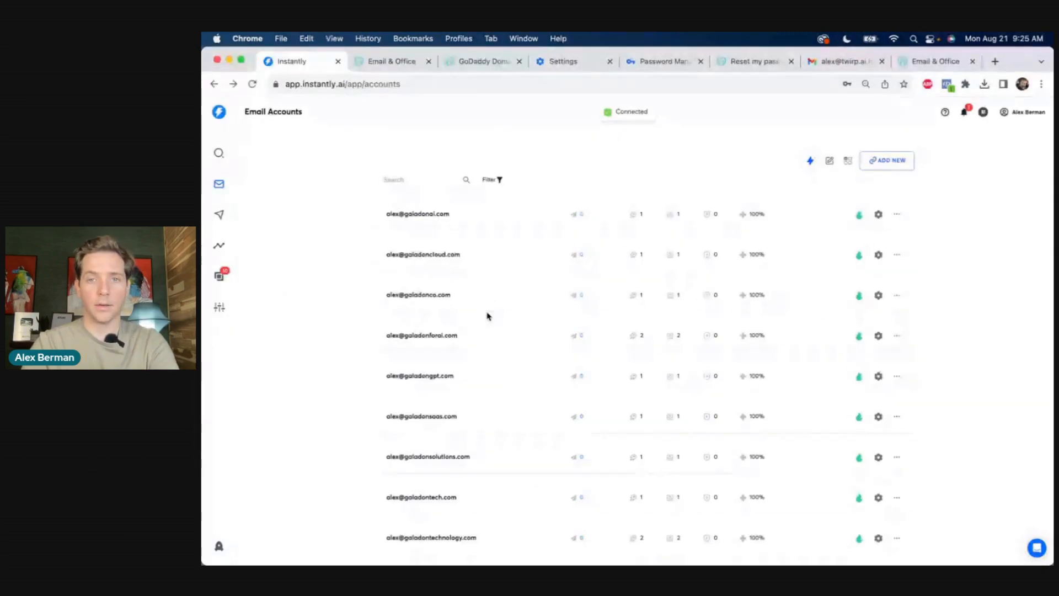